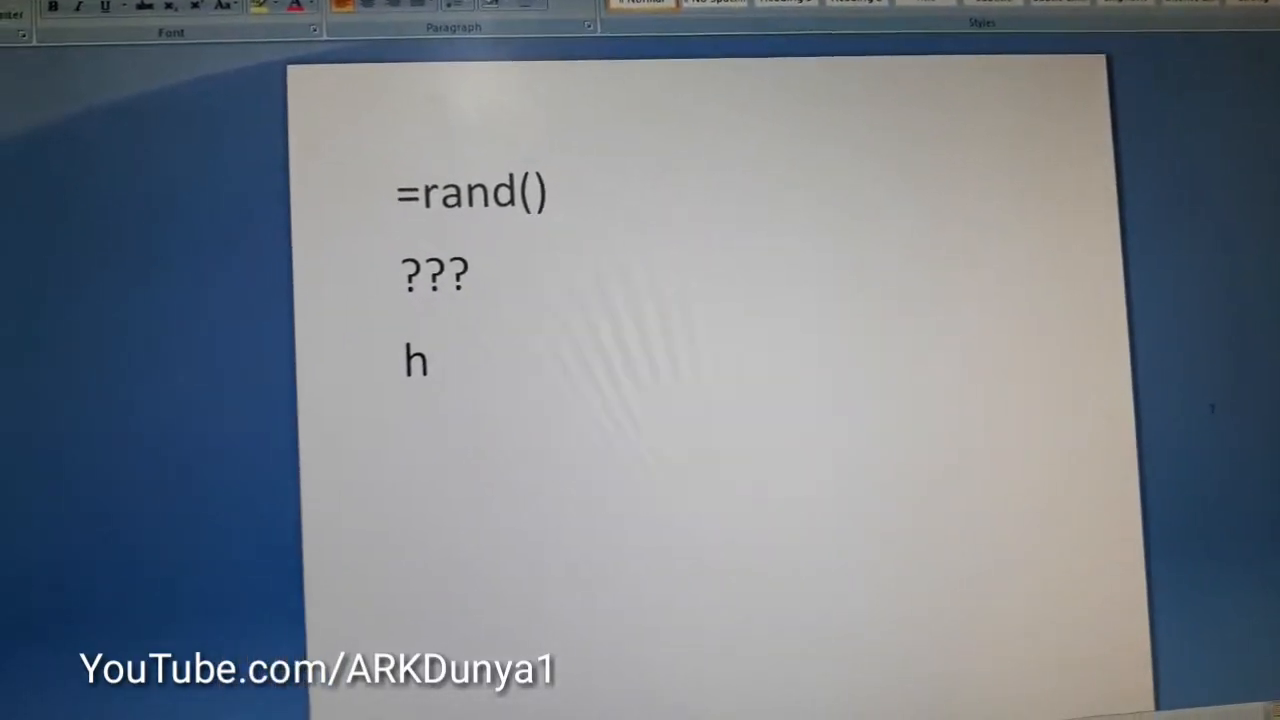
Step: Type the text 'ow to fi' into the document
text(ow to fi)
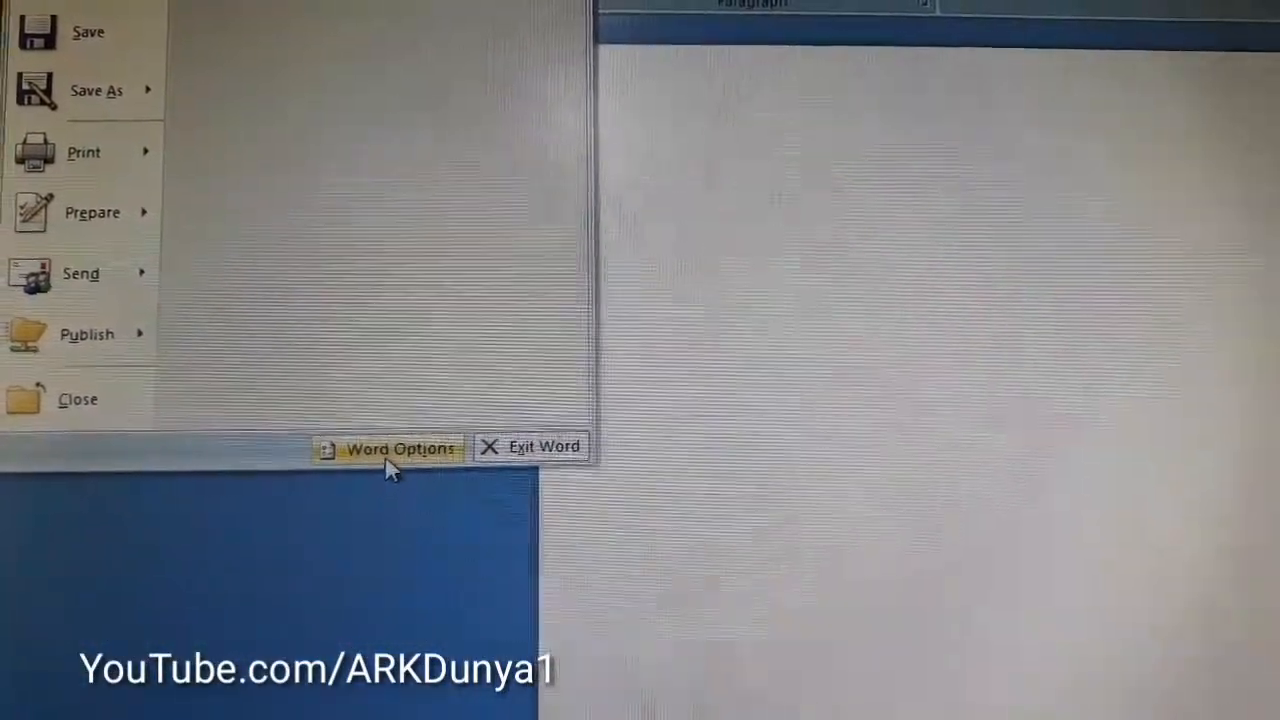
Step: Open Word Options on its Proofing page
click(395, 447)
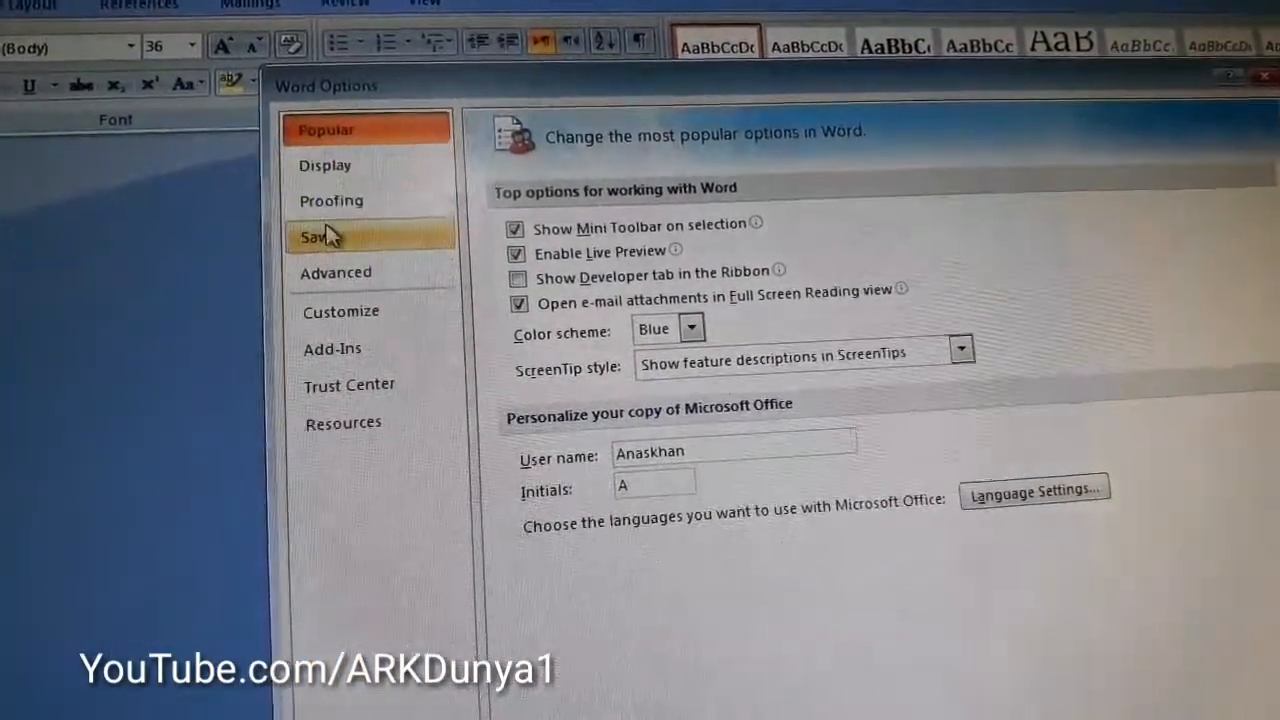
click(331, 200)
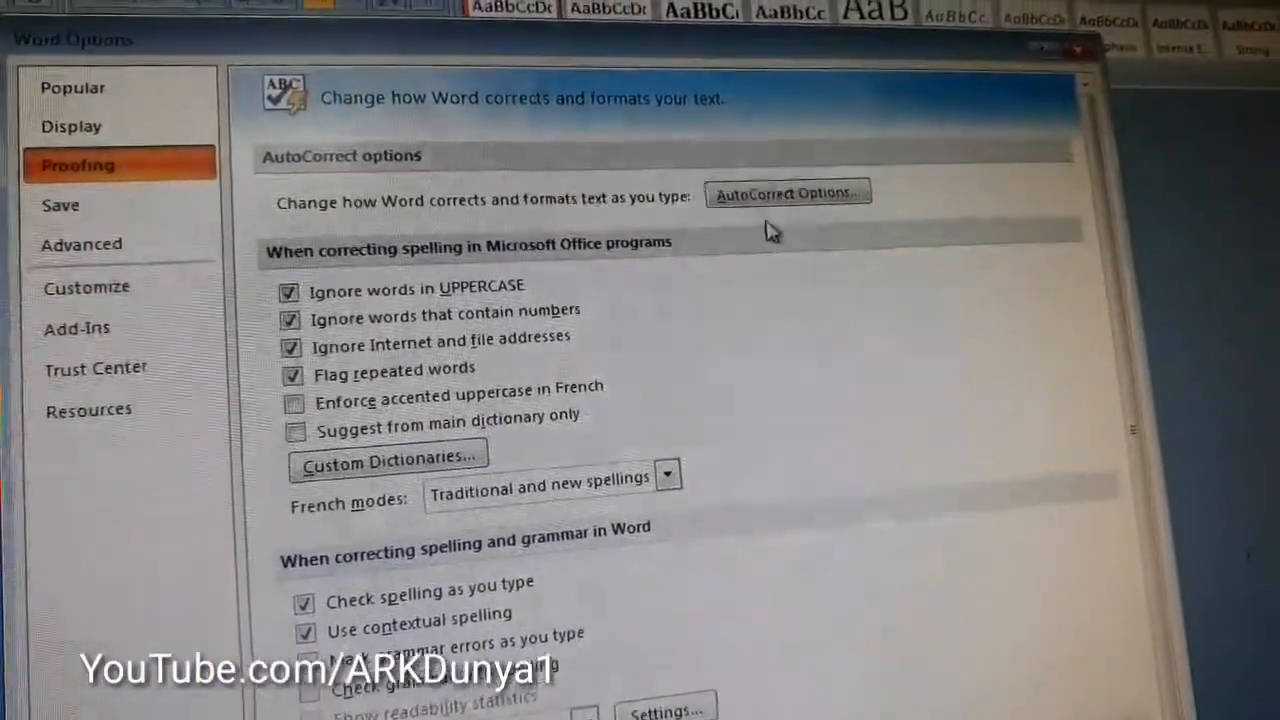
Step: Tick 'Replace text as you type' in AutoCorrect Options and confirm with OK
click(788, 193)
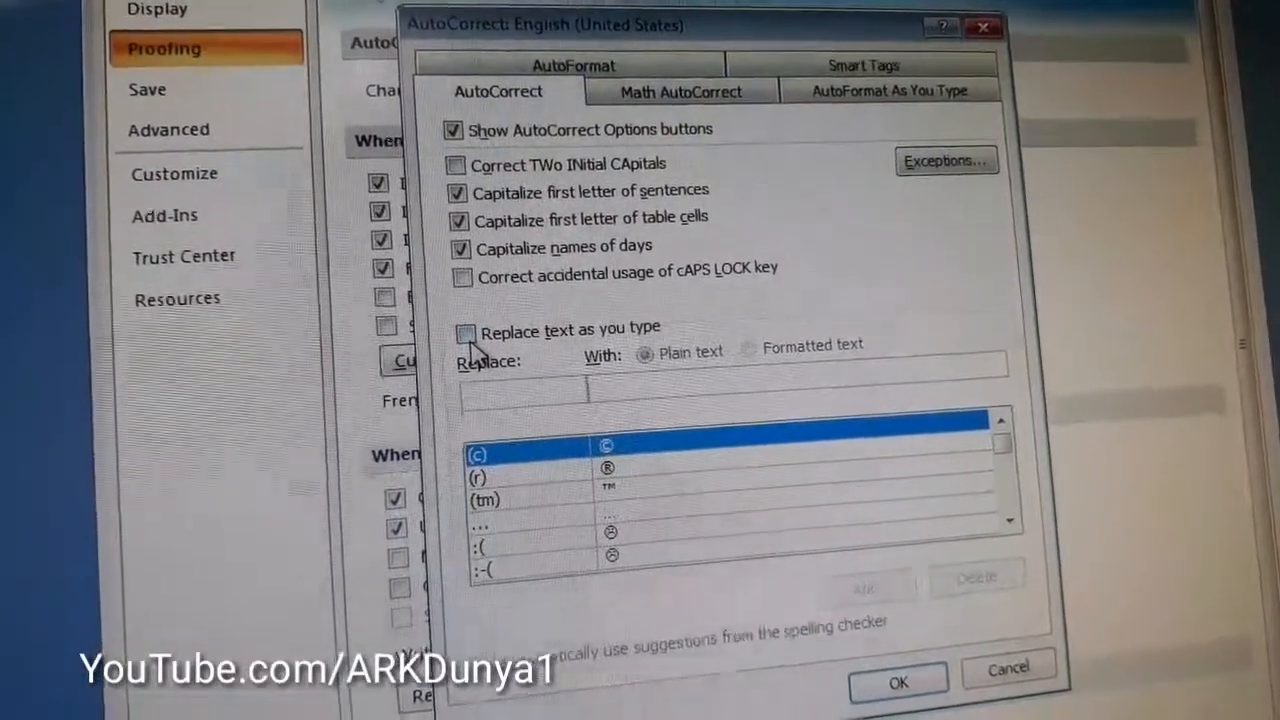
click(465, 331)
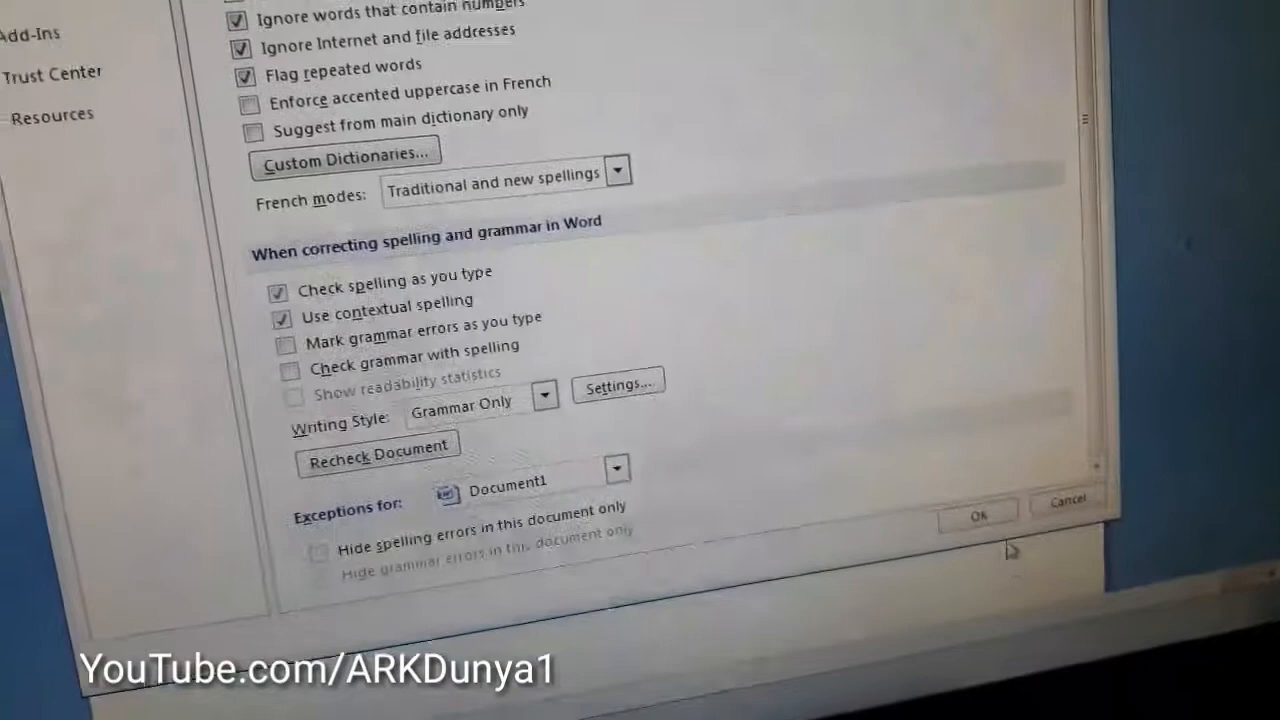
click(983, 511)
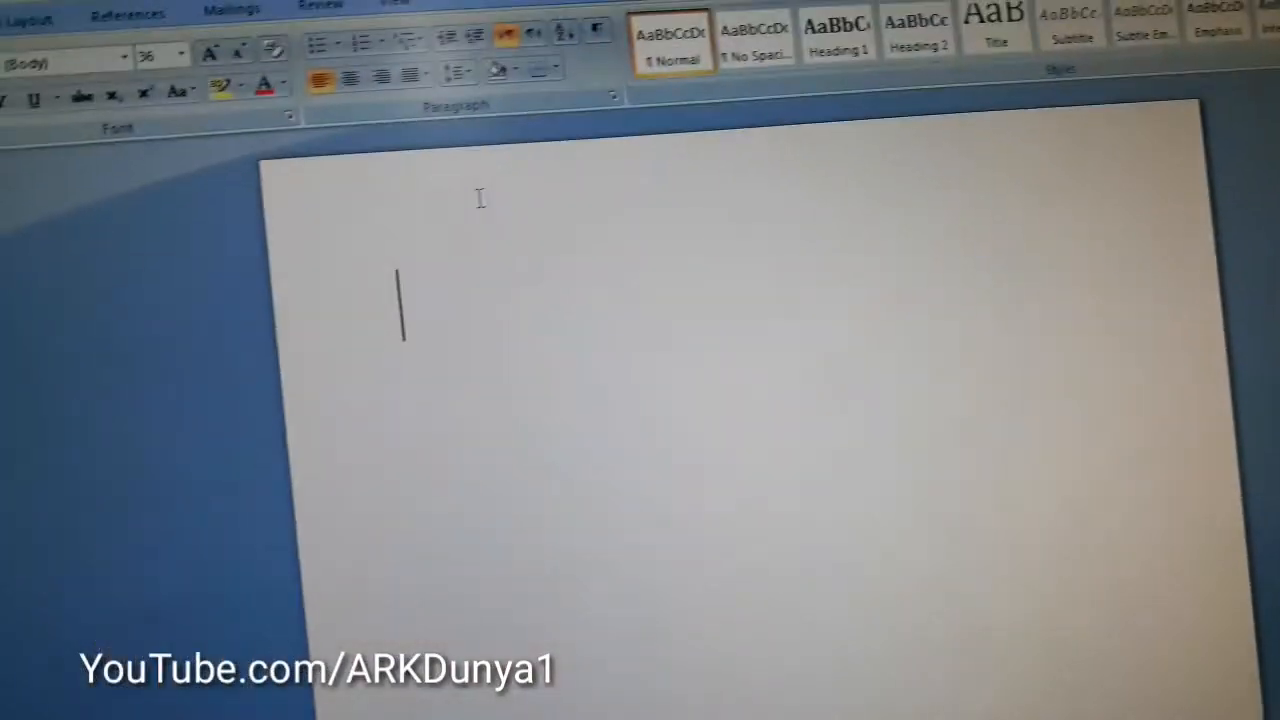